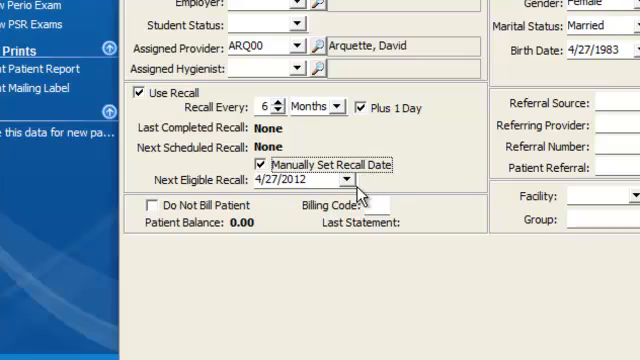
left_click(348, 180)
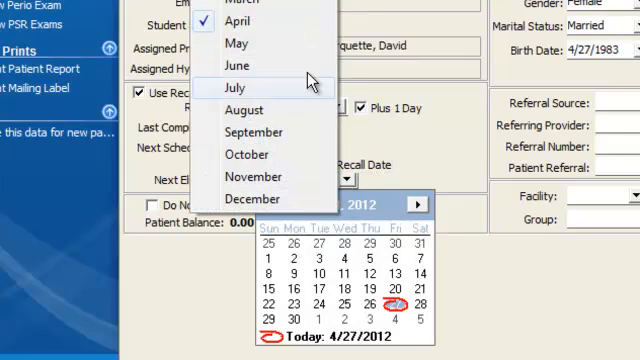
mouse_move(252, 110)
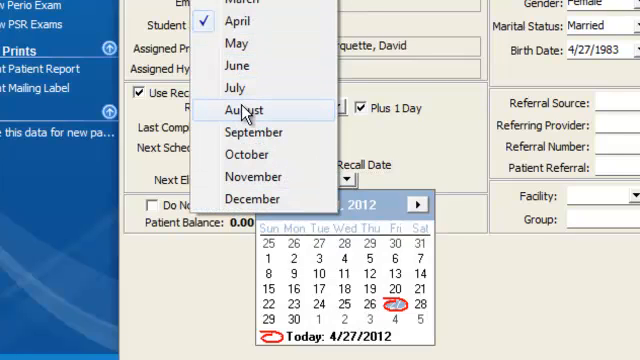
left_click(248, 108)
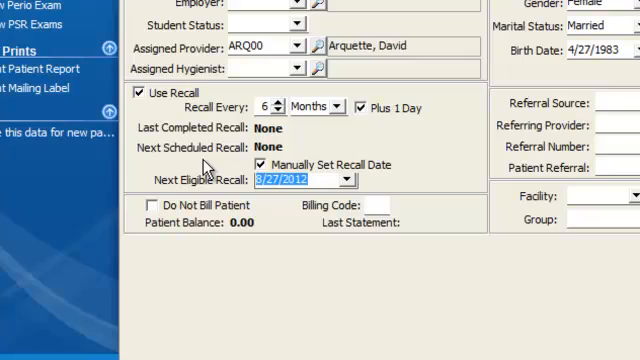
scroll("up", 3)
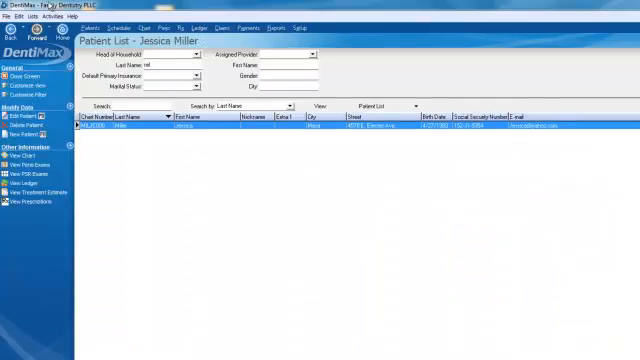
Show the Recall List filtered from 6/1/2012 to an end date in August 2012.
left_click(38, 16)
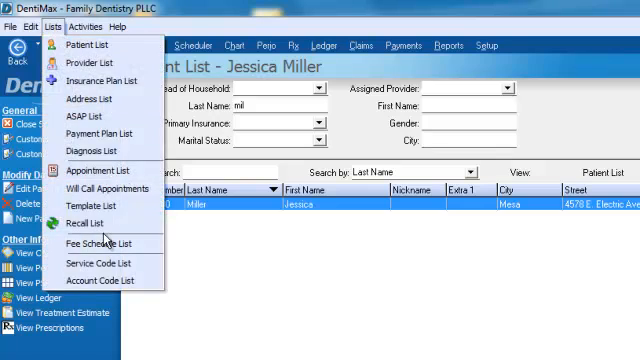
left_click(88, 224)
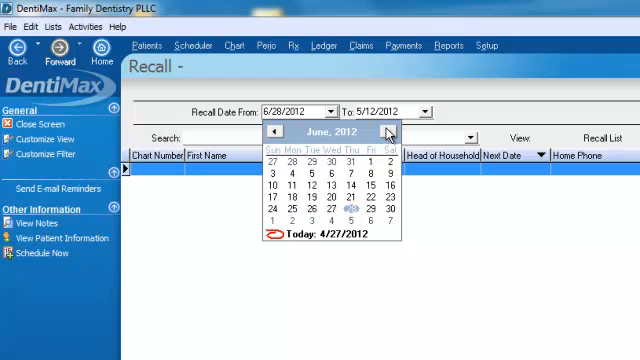
left_click(388, 132)
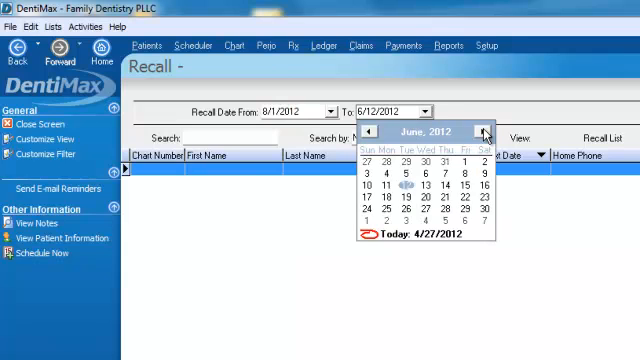
left_click(484, 132)
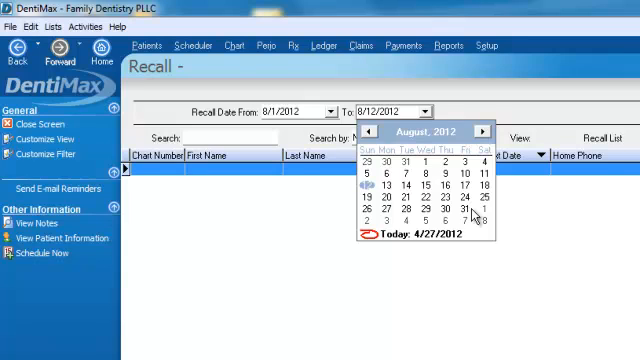
left_click(472, 208)
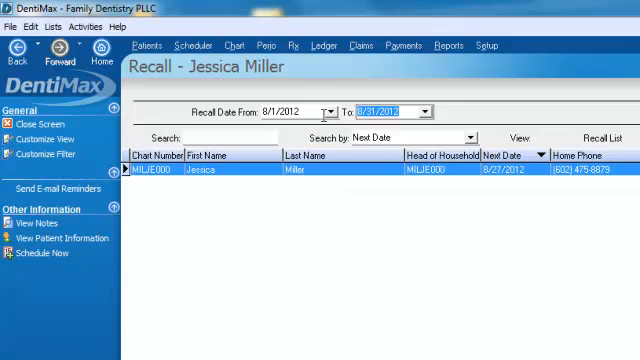
mouse_move(296, 188)
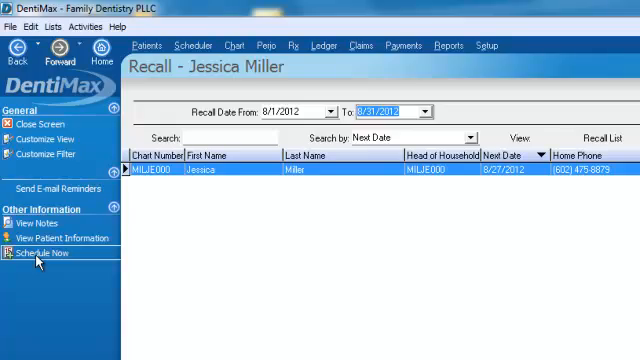
left_click(44, 260)
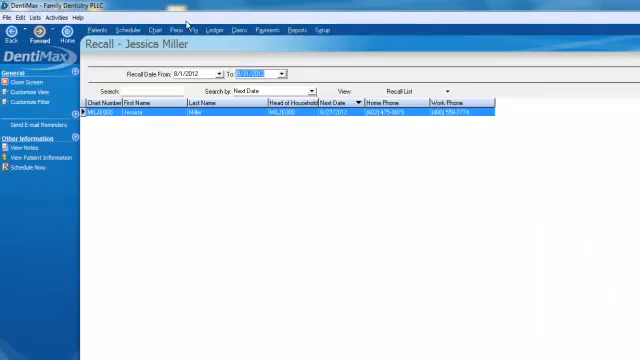
left_click(124, 28)
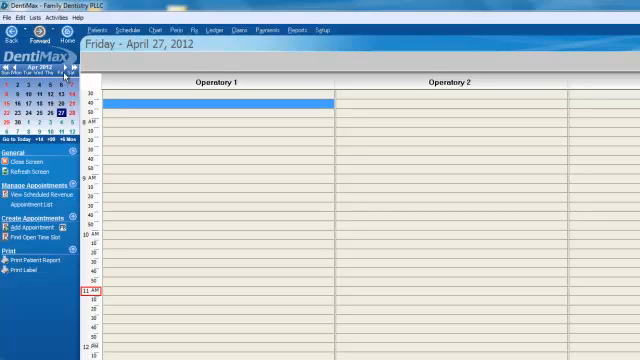
Jump to a May 2012 day and begin a new appointment in Operatory 1.
left_click(62, 64)
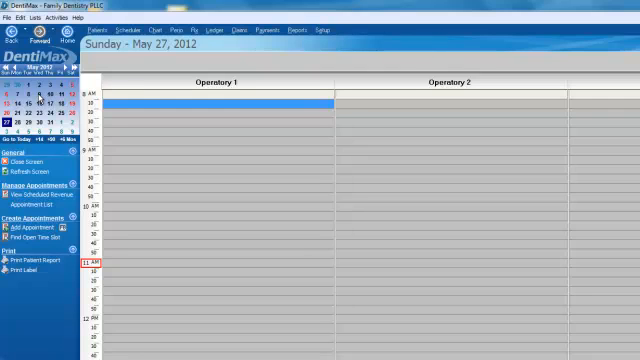
left_click(38, 100)
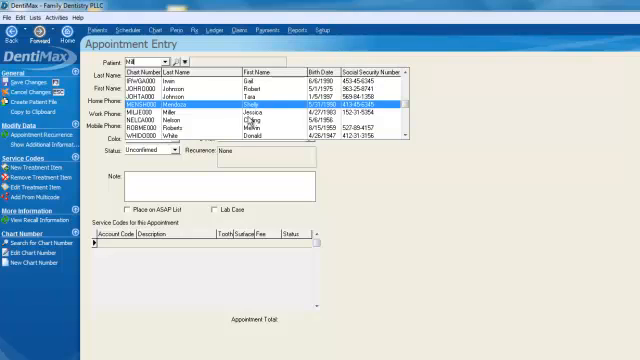
left_click(244, 116)
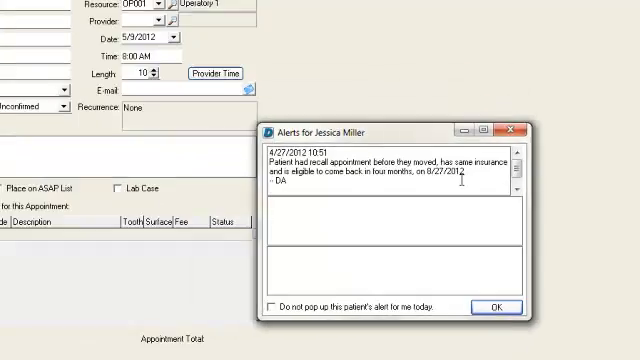
left_click(492, 306)
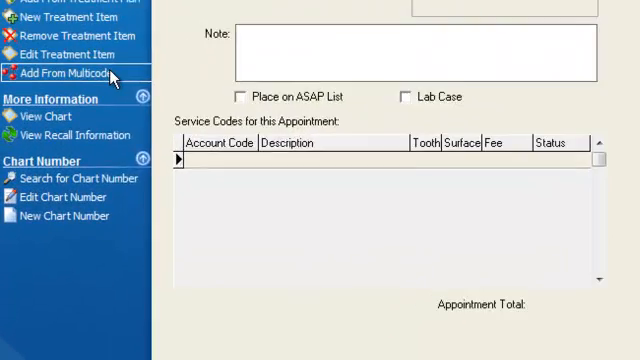
left_click(76, 72)
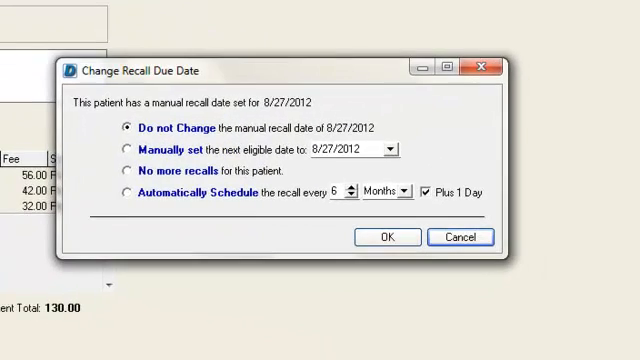
mouse_move(104, 4)
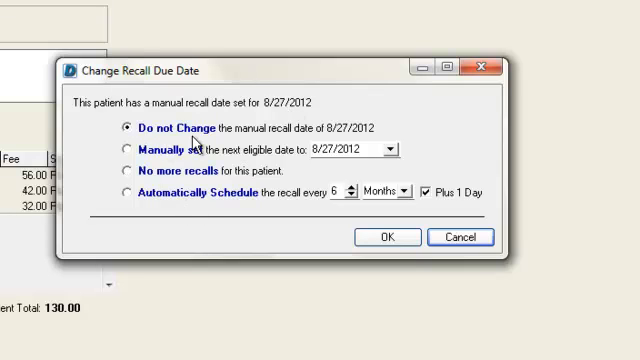
mouse_move(260, 164)
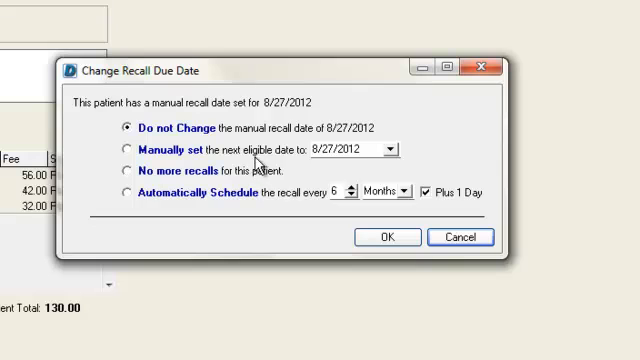
mouse_move(316, 160)
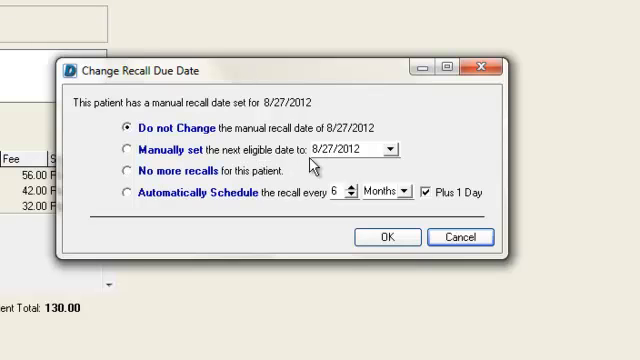
mouse_move(258, 192)
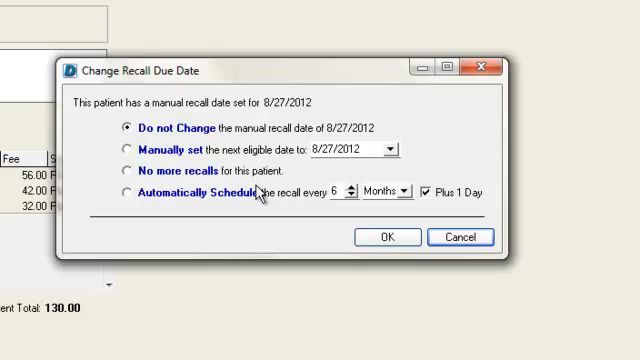
mouse_move(150, 206)
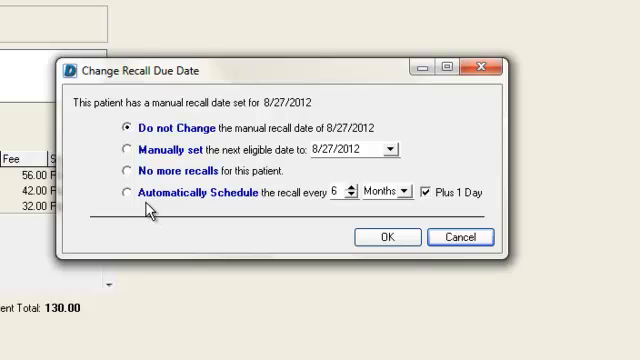
mouse_move(232, 212)
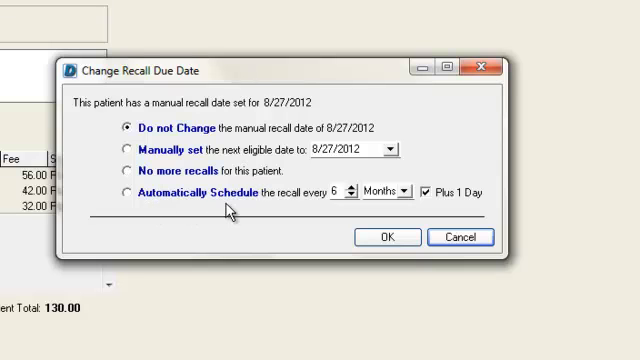